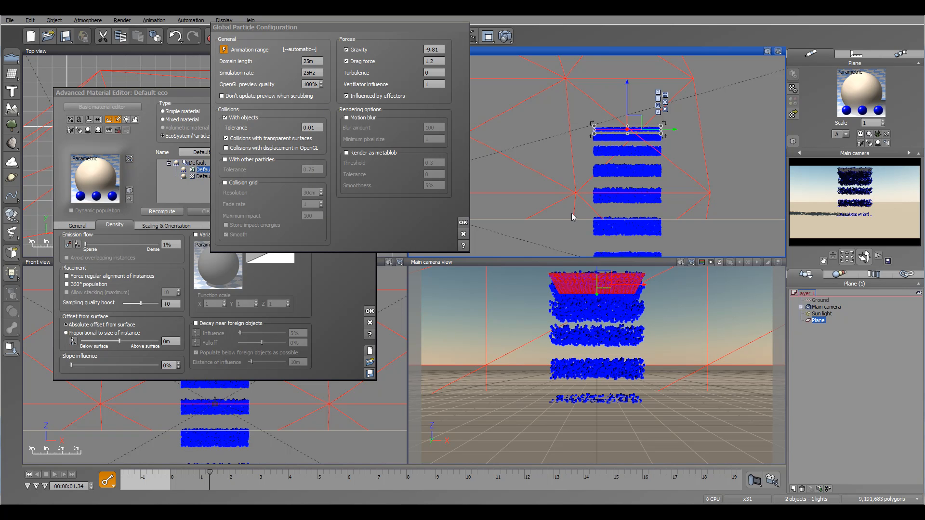
pyautogui.moveTo(618, 200)
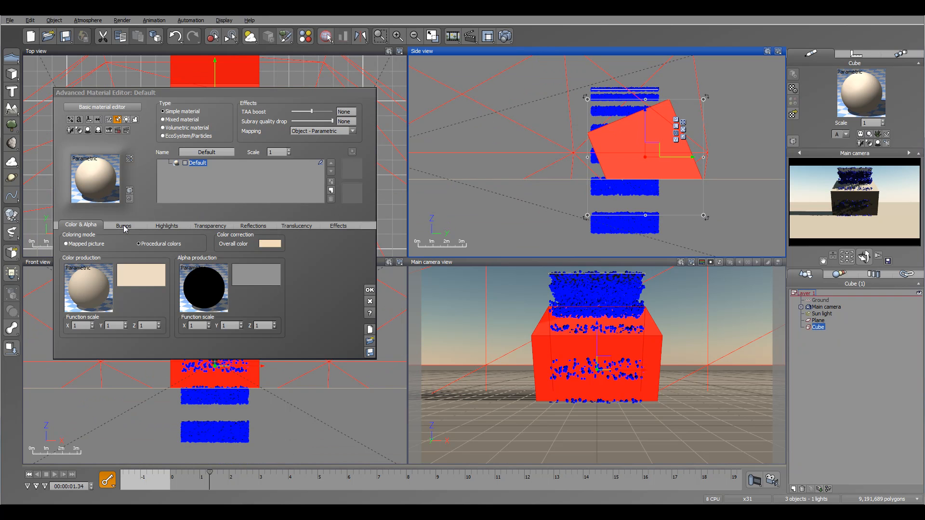
# Confirm the cube's Advanced Material Editor so the scene returns to the resting cube below the emitter.
pyautogui.click(122, 226)
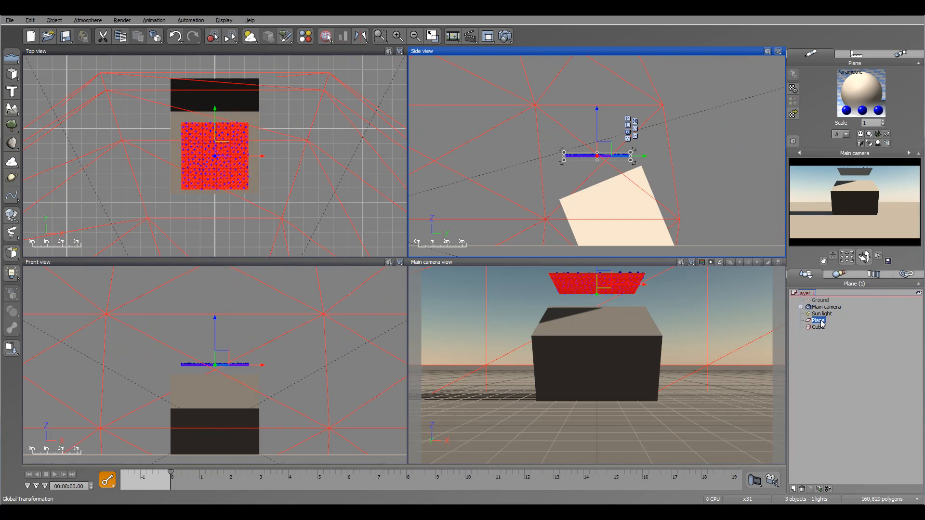
# Bring up the plane's EcoSystem material and its Global Particle Configuration with object collisions enabled.
pyautogui.doubleClick(819, 320)
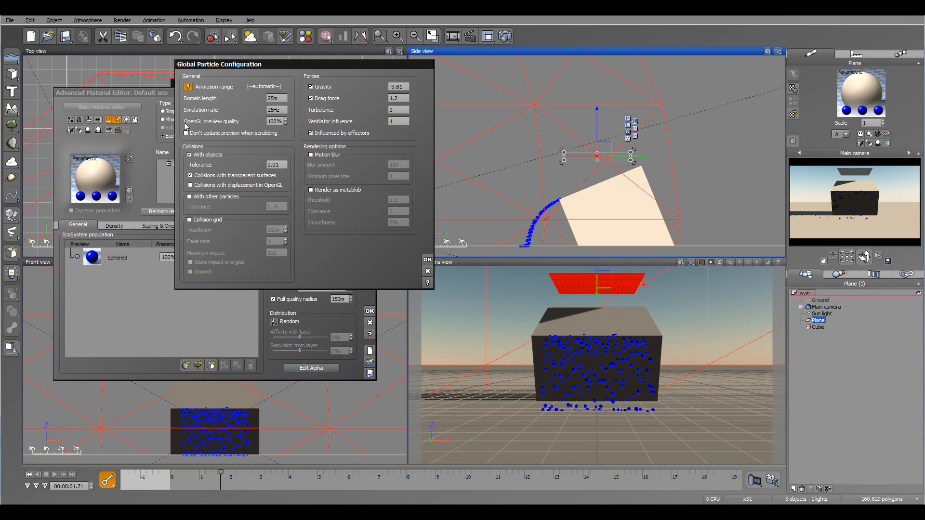
pyautogui.moveTo(280, 173)
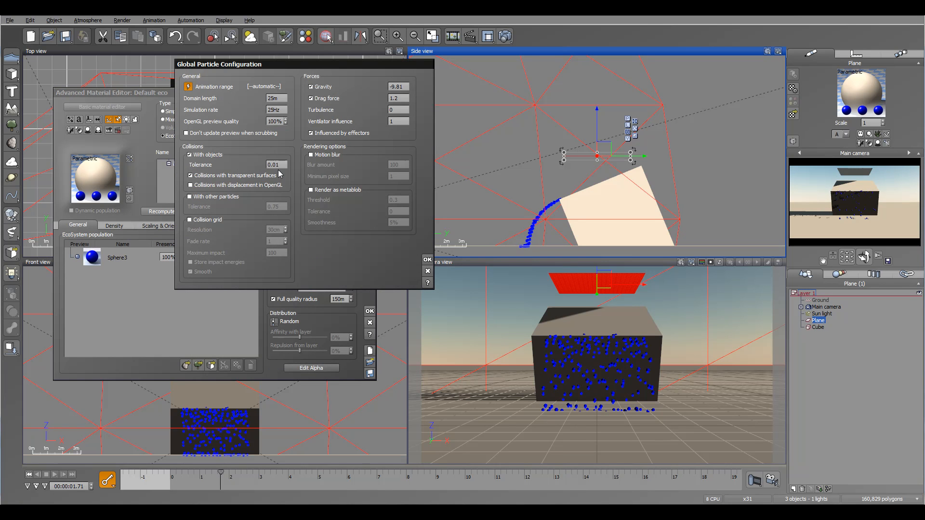
pyautogui.click(276, 165)
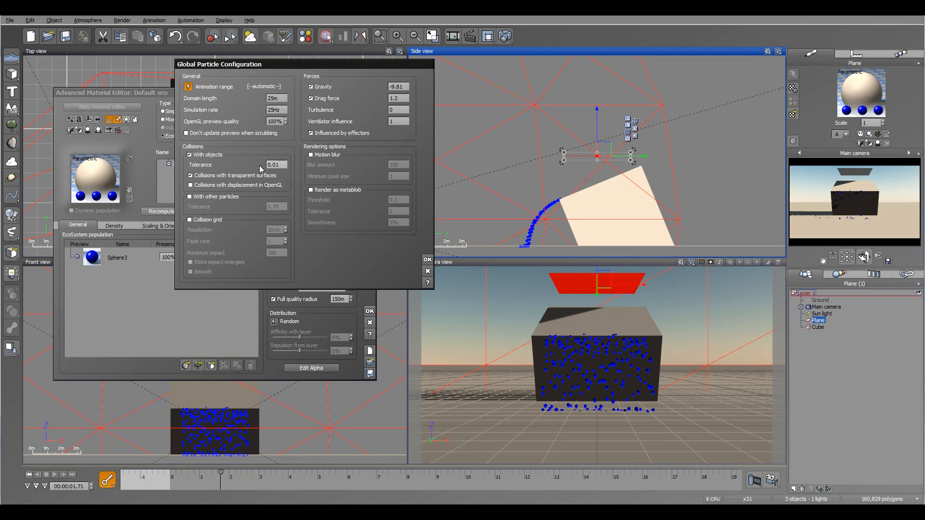
pyautogui.moveTo(297, 173)
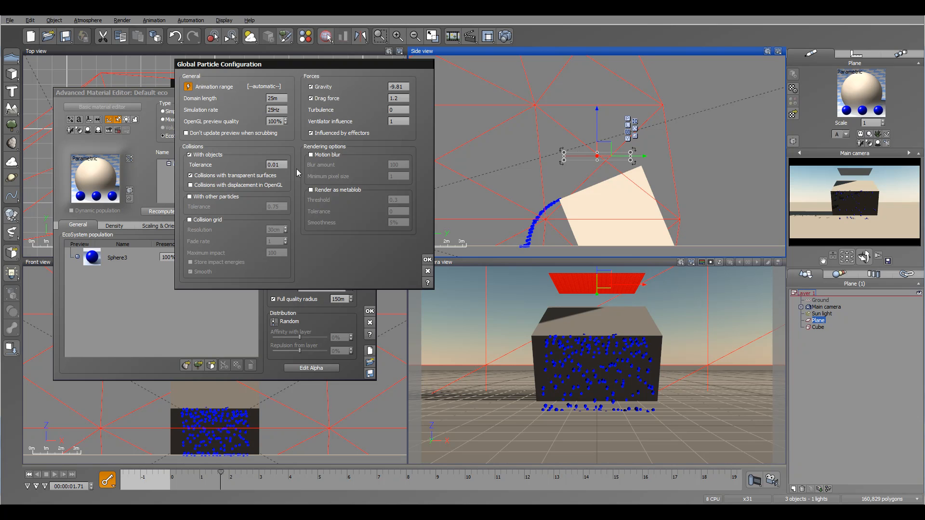
pyautogui.moveTo(567, 228)
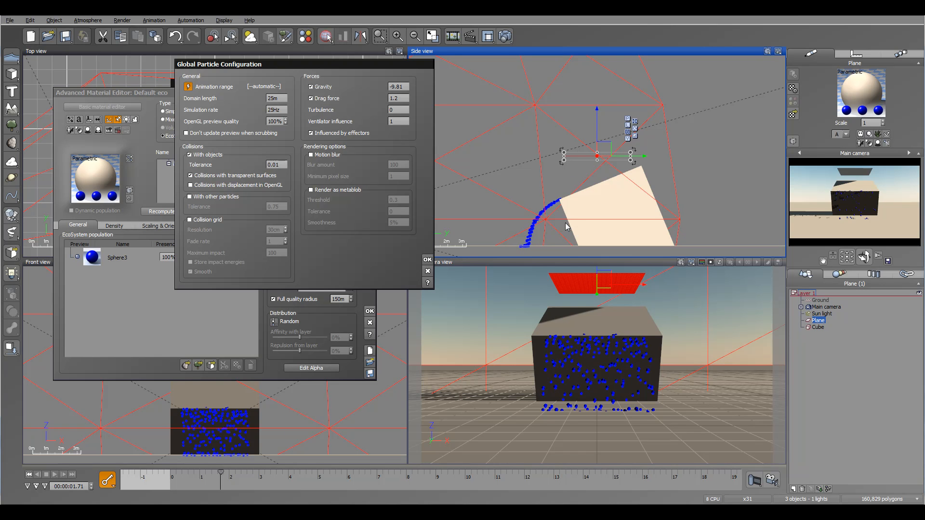
pyautogui.moveTo(253, 176)
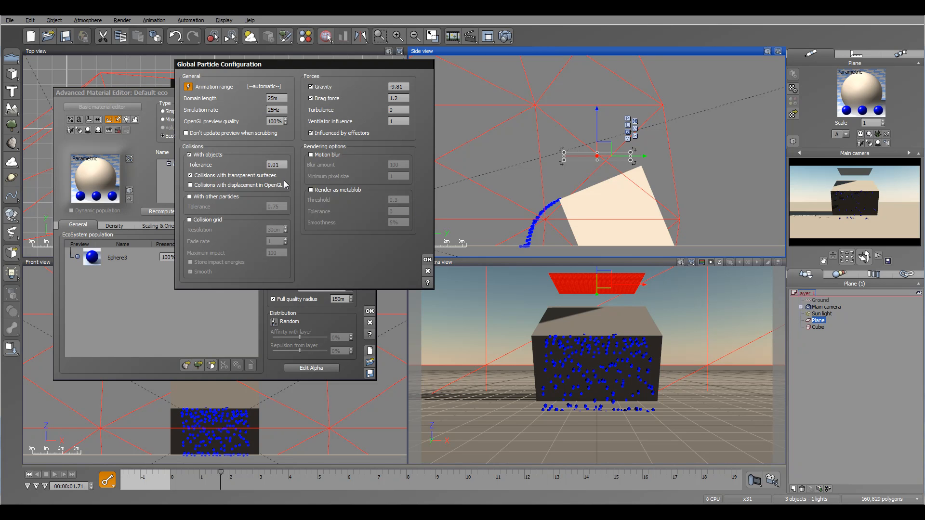
pyautogui.moveTo(267, 182)
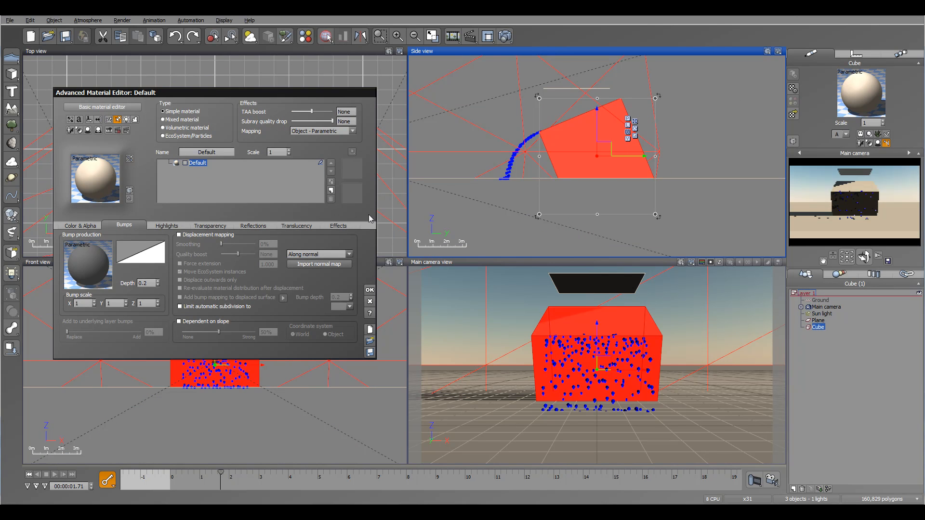
# Raise the cube material's Global transparency to fully see-through, declining to animate the change.
pyautogui.click(210, 225)
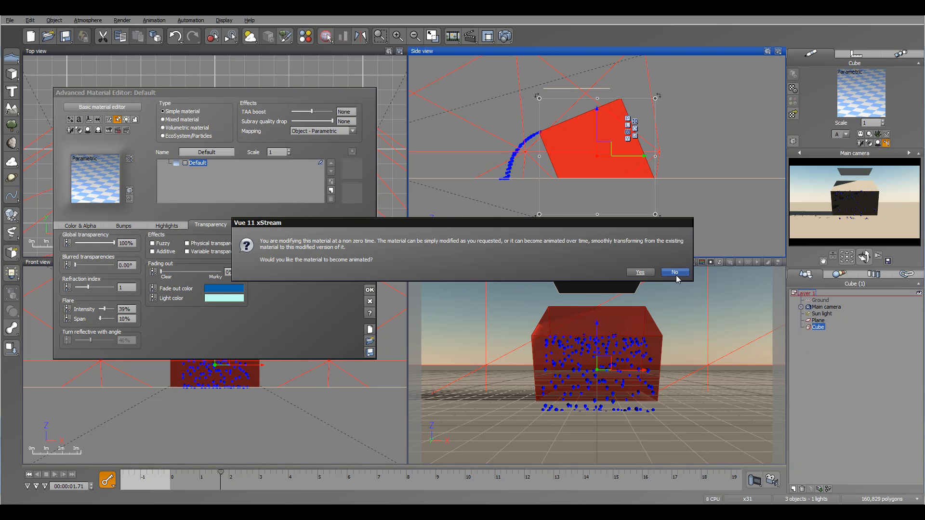
pyautogui.click(674, 272)
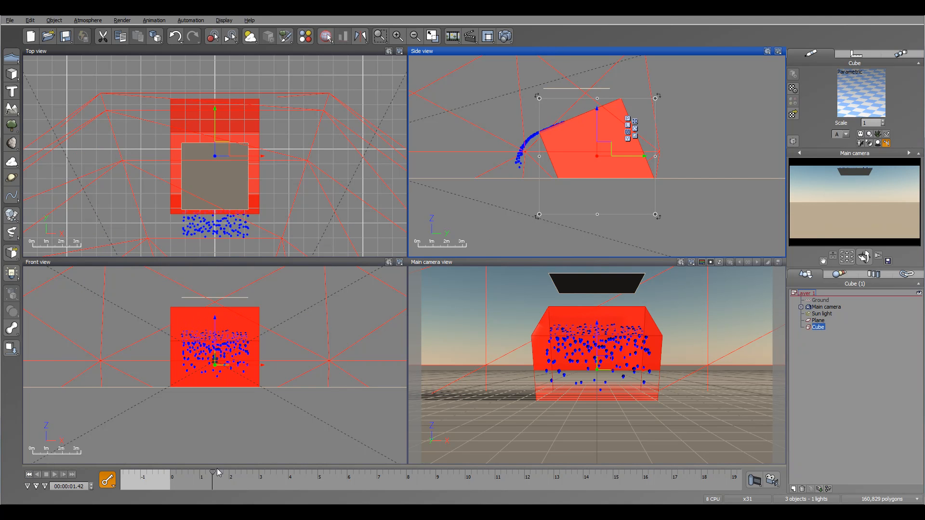
# Select the emitting plane and position its Global Particle Configuration to uncheck transparent-surface collisions.
pyautogui.click(819, 320)
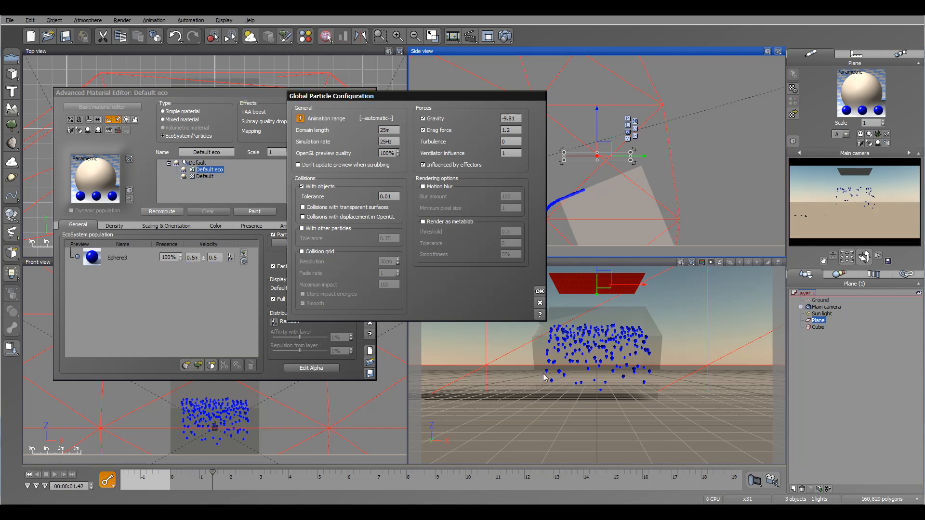
pyautogui.moveTo(331, 95); pyautogui.dragTo(294, 37)
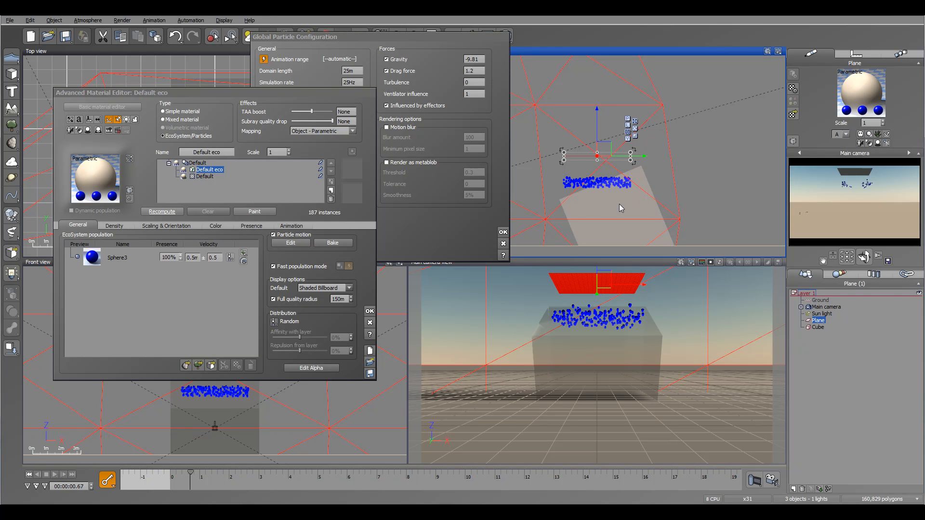
pyautogui.moveTo(597, 156)
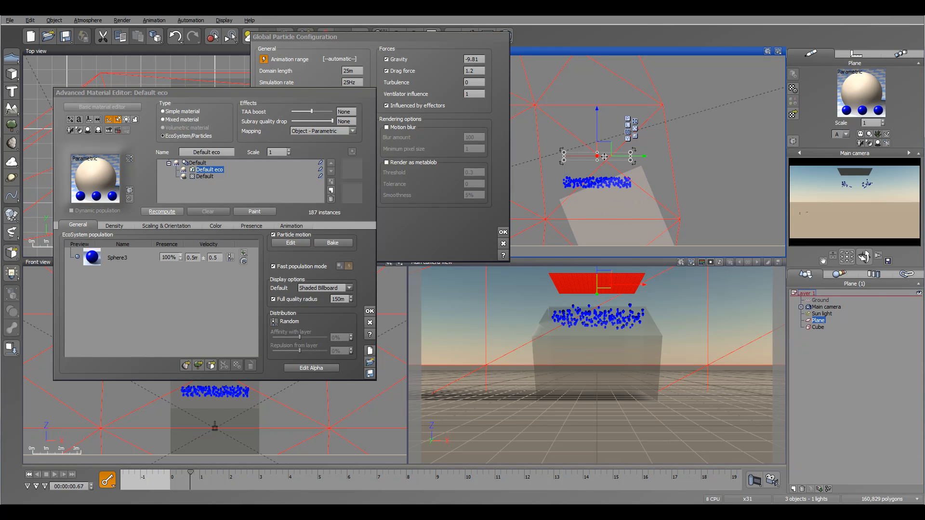
pyautogui.moveTo(583, 185)
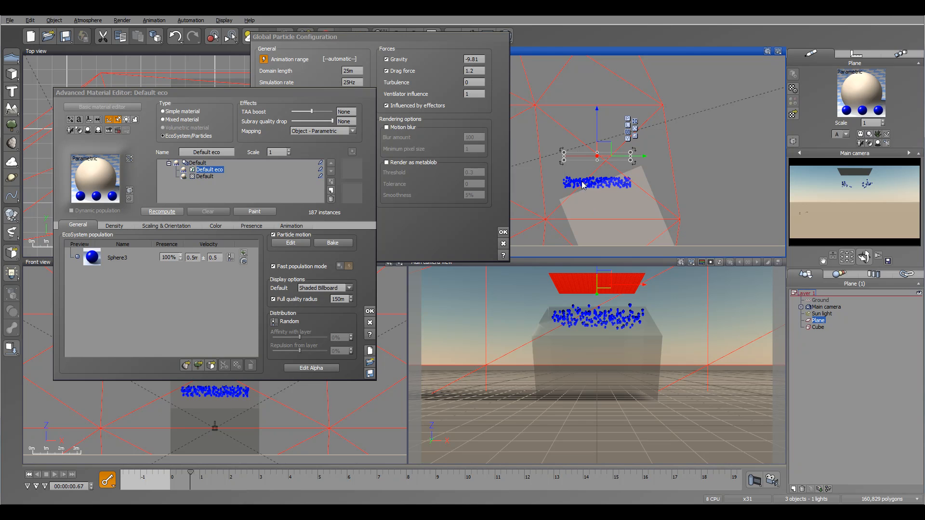
pyautogui.moveTo(761, 178)
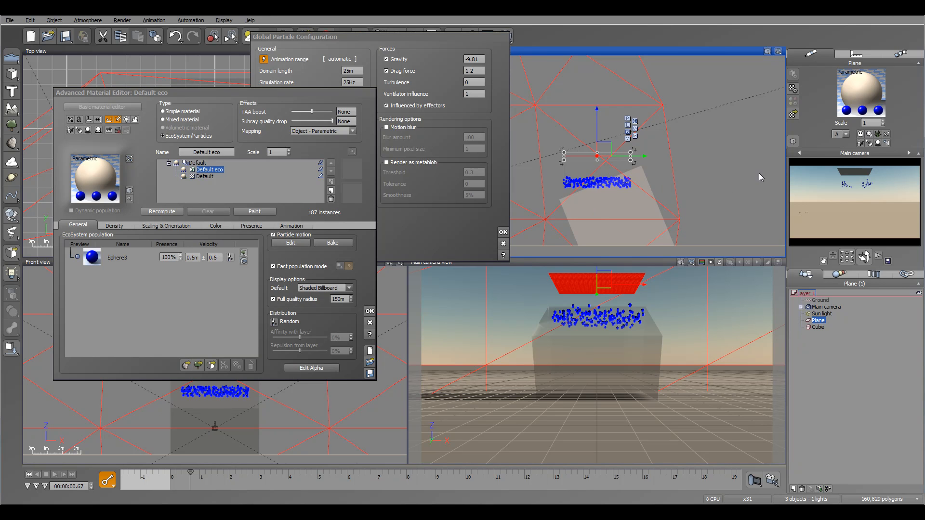
pyautogui.moveTo(665, 188)
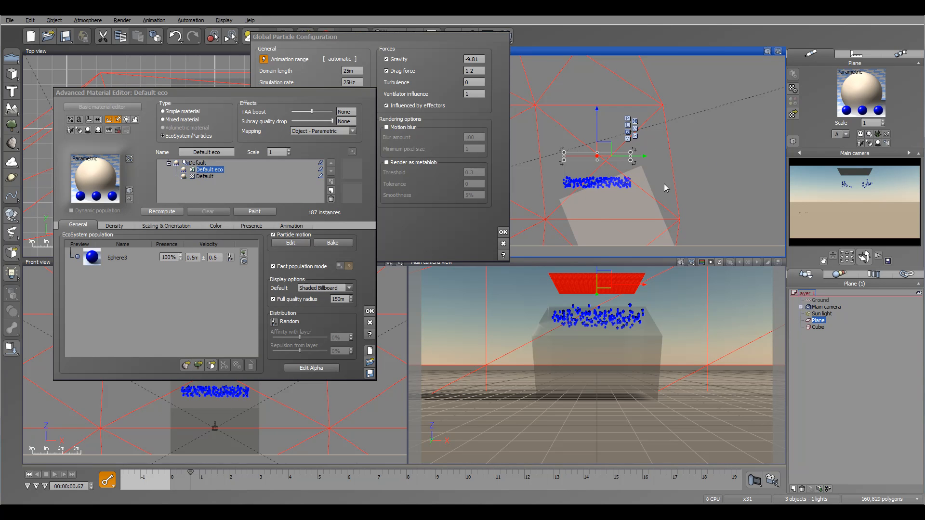
pyautogui.moveTo(670, 208)
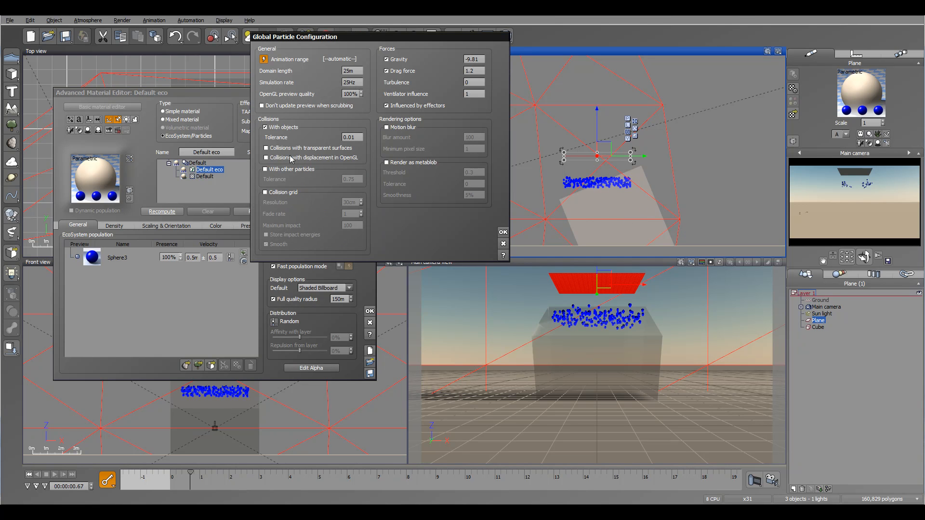
# Re-enable Collisions with transparent surfaces and rewind the animation to frame 0.
pyautogui.click(266, 148)
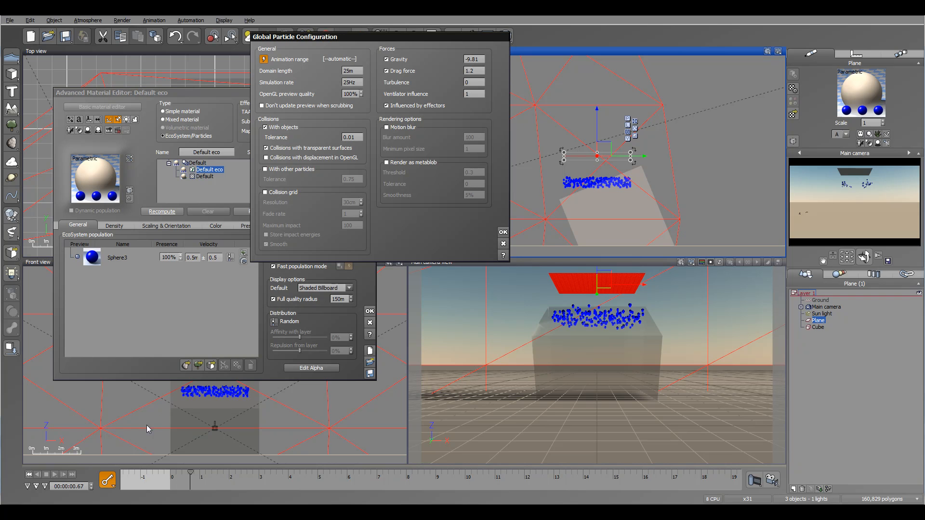
pyautogui.click(162, 211)
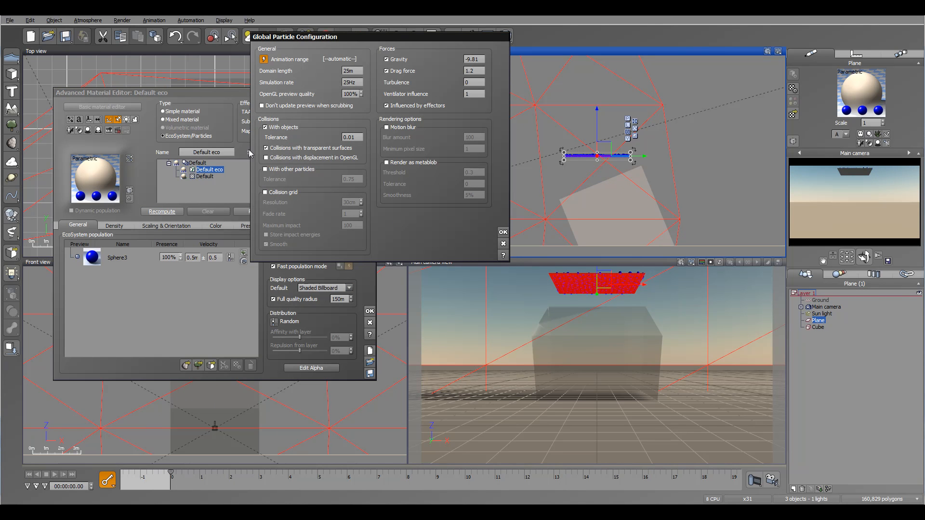
pyautogui.moveTo(344, 162)
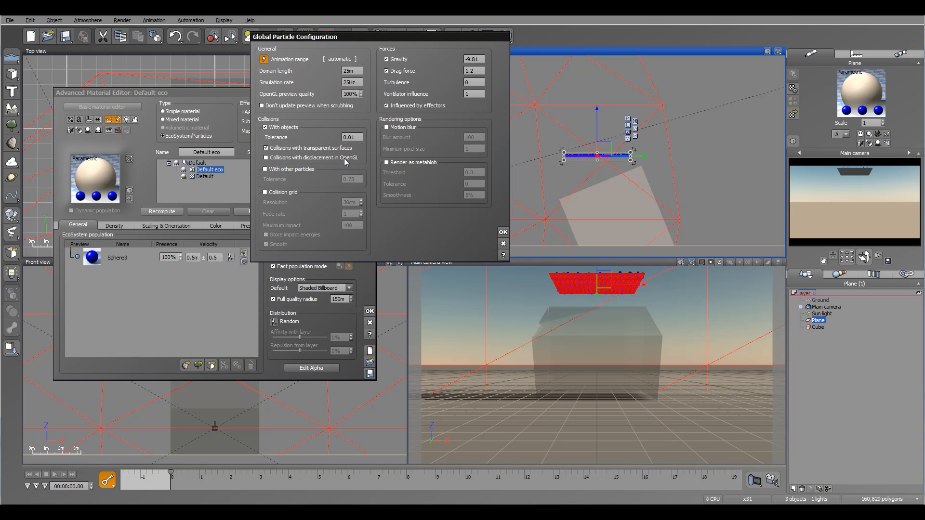
pyautogui.moveTo(621, 180)
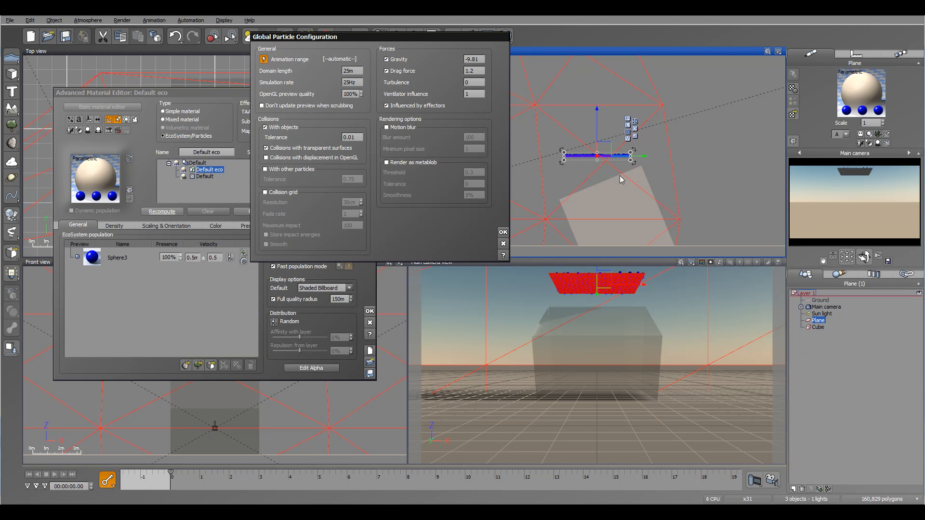
pyautogui.moveTo(321, 164)
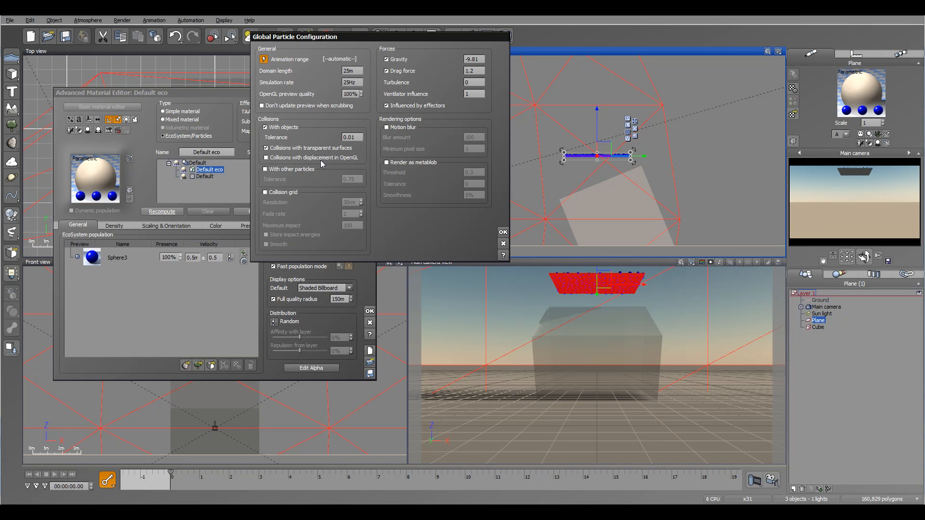
pyautogui.moveTo(564, 162)
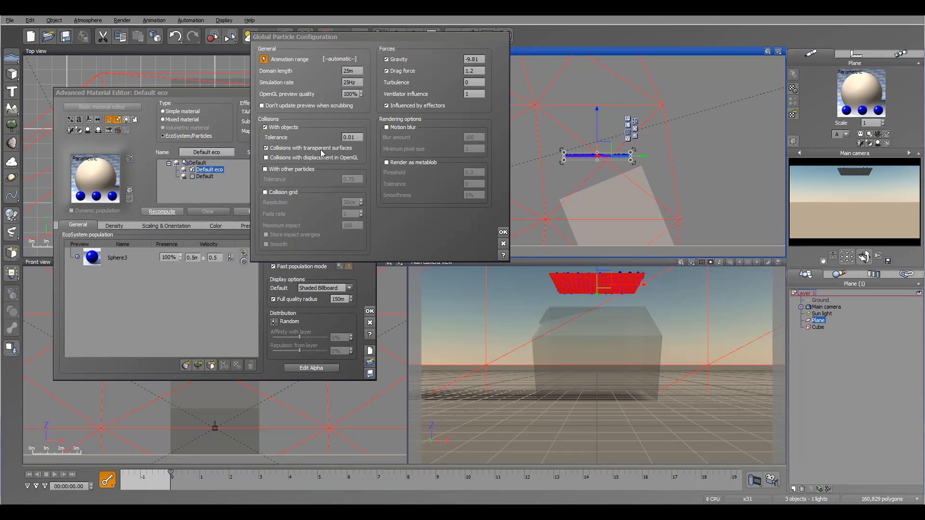
pyautogui.moveTo(620, 196)
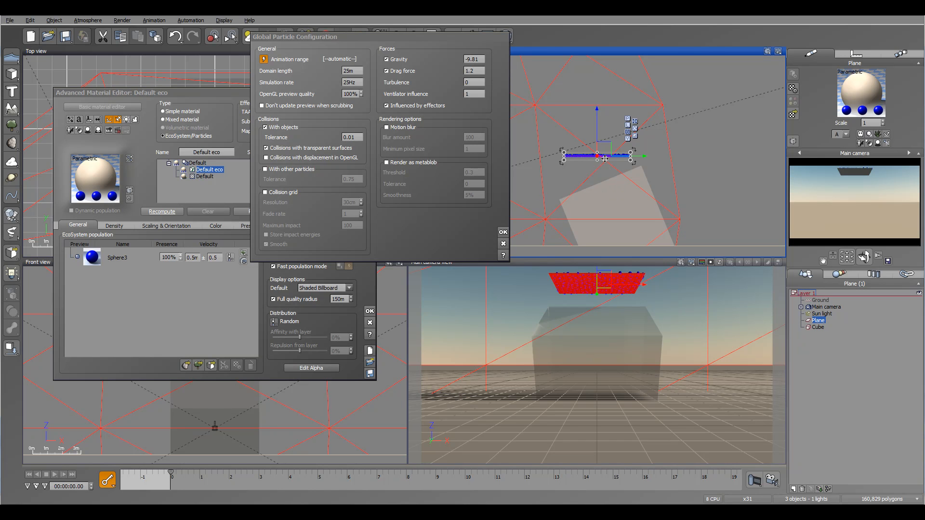
pyautogui.moveTo(591, 203)
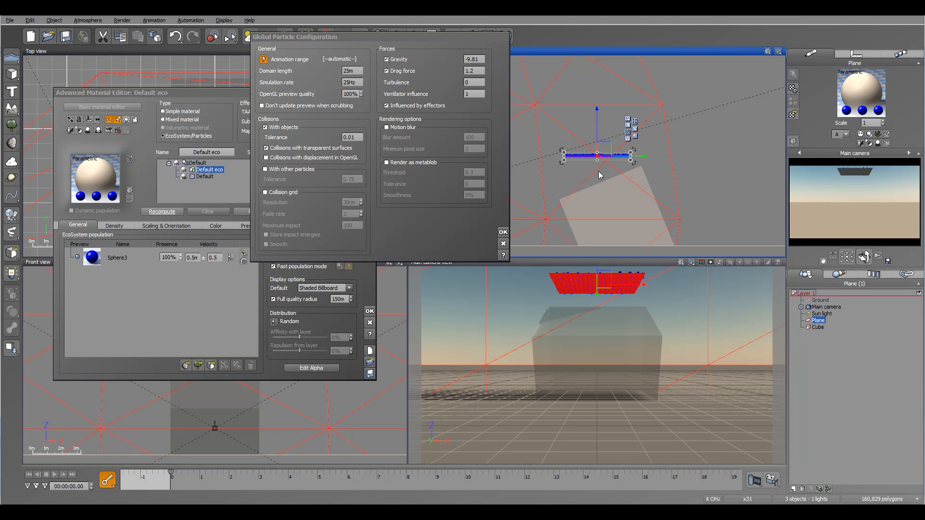
# Confirm the Global Particle Configuration and the plane's material editor, leaving the emitter above the cube.
pyautogui.click(502, 231)
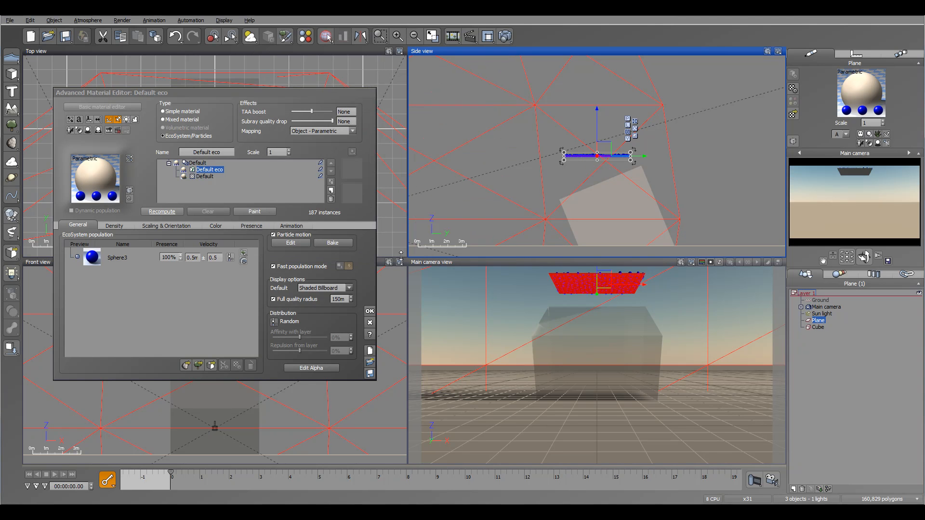
pyautogui.click(369, 311)
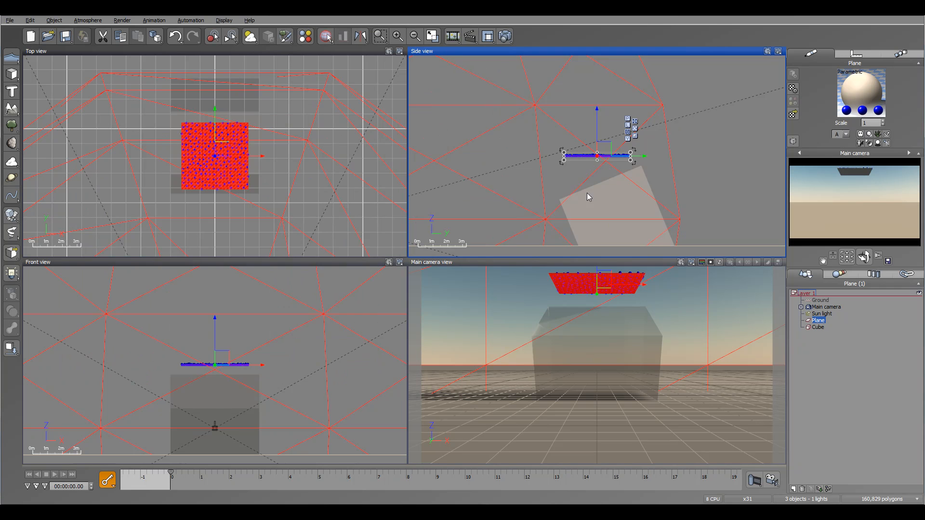